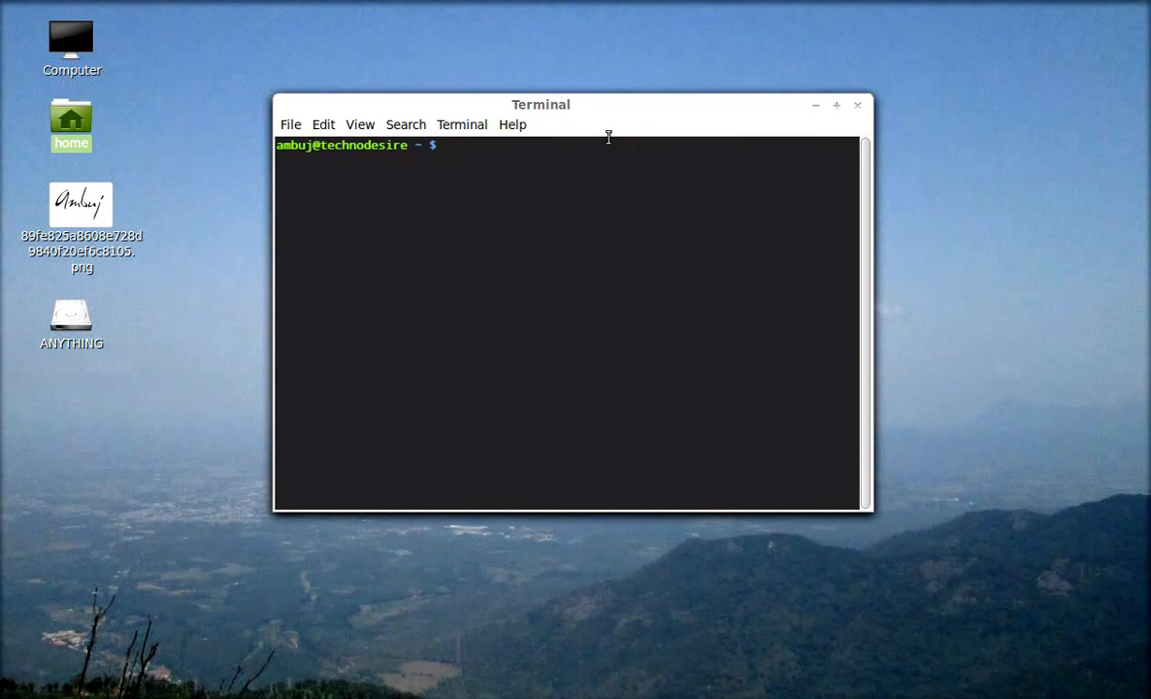
{"action": "mouse_move", "coordinate": [606, 126]}
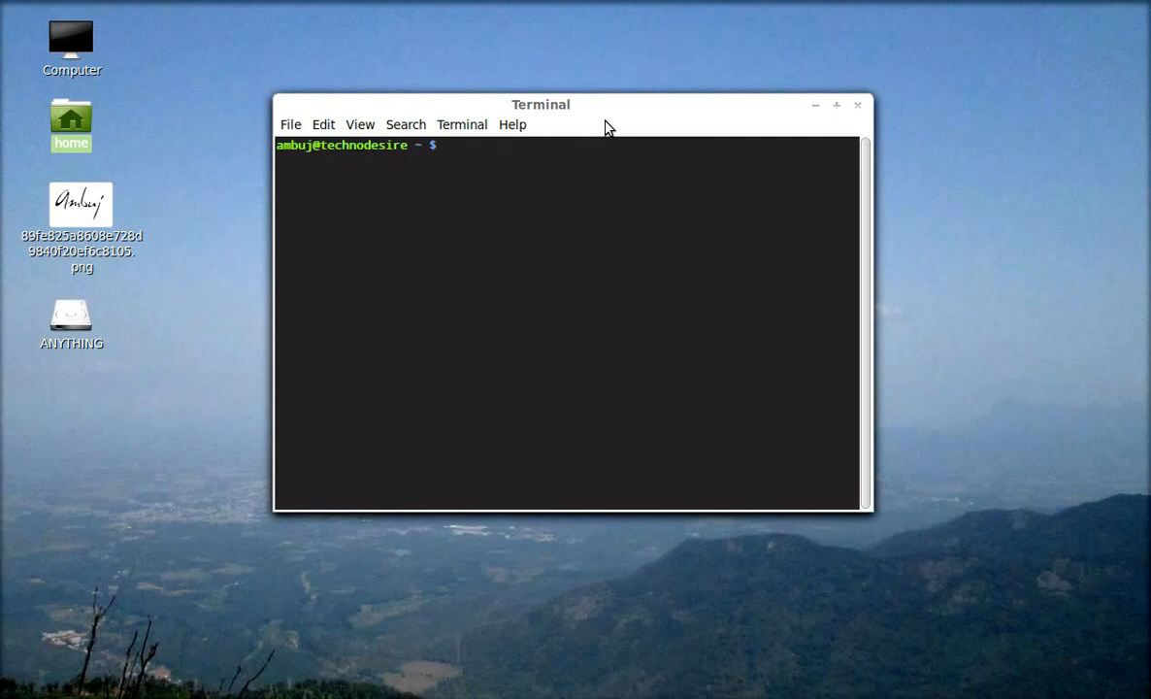
- Run pwd to print the current directory, the home folder
{"action": "type", "text": "pwd"}
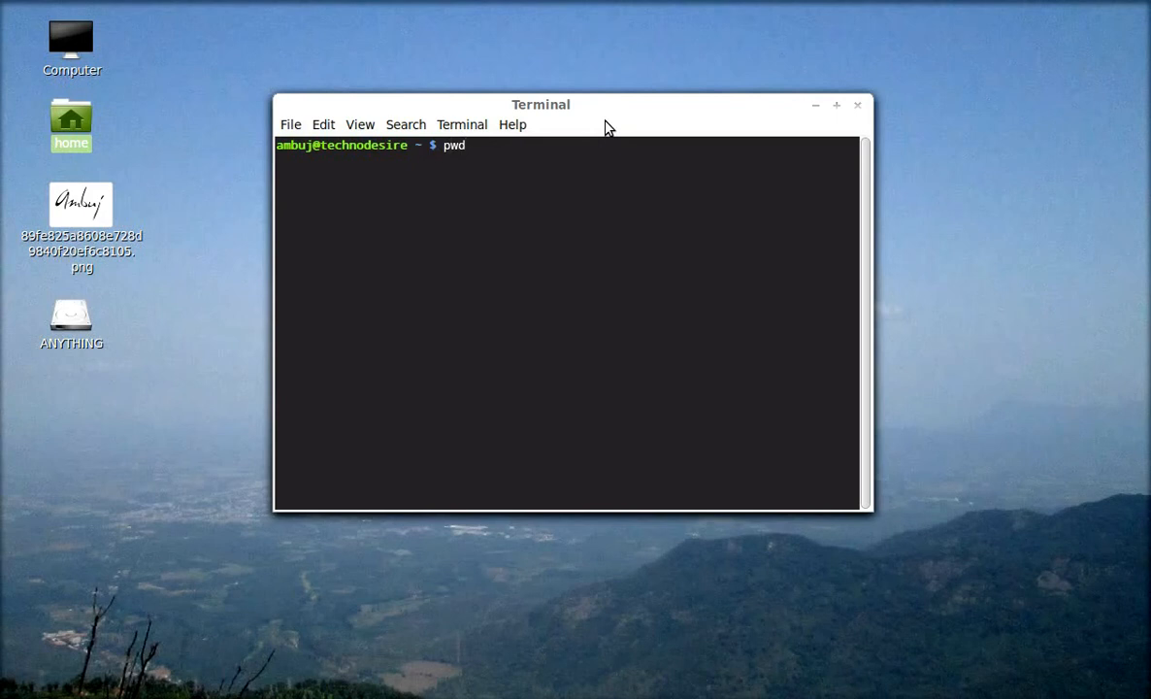
{"action": "key", "text": "Return"}
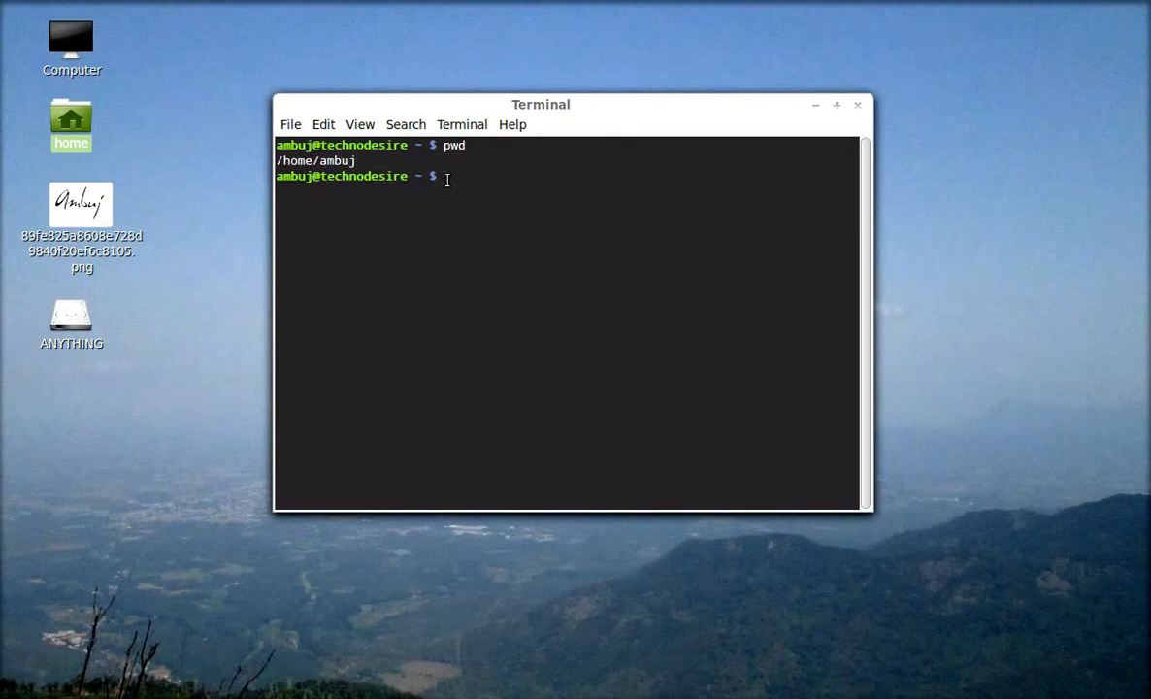
{"action": "mouse_move", "coordinate": [204, 101]}
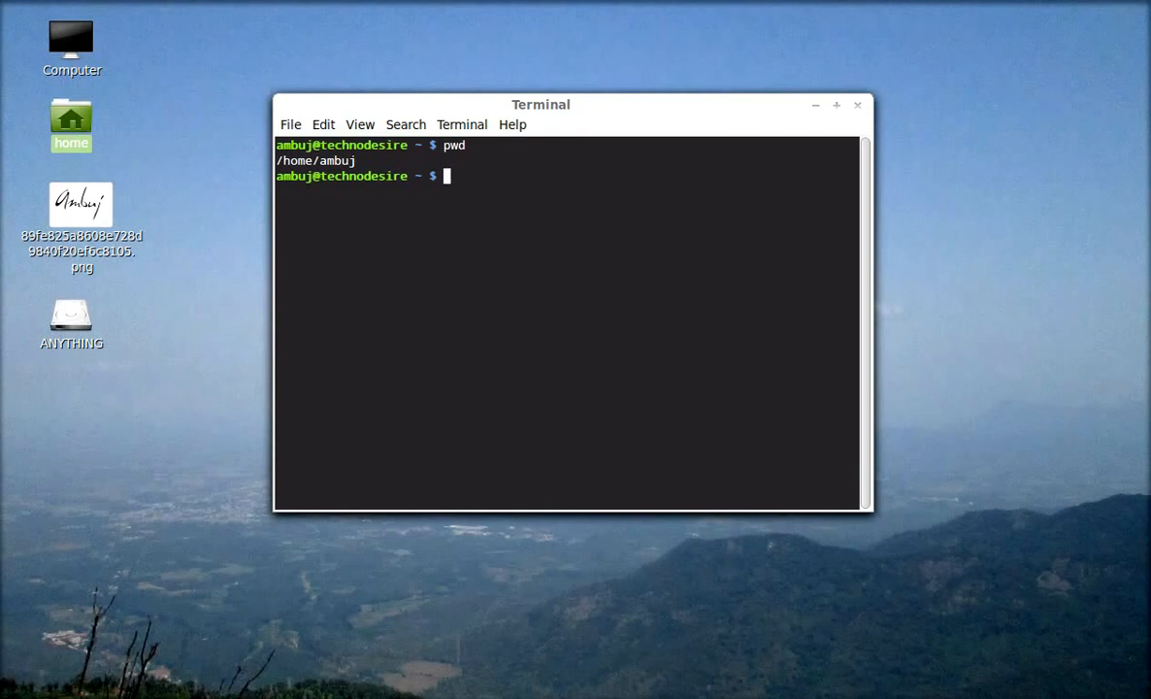
- Run mkdir test to create a test directory in the home folder
{"action": "type", "text": "mk"}
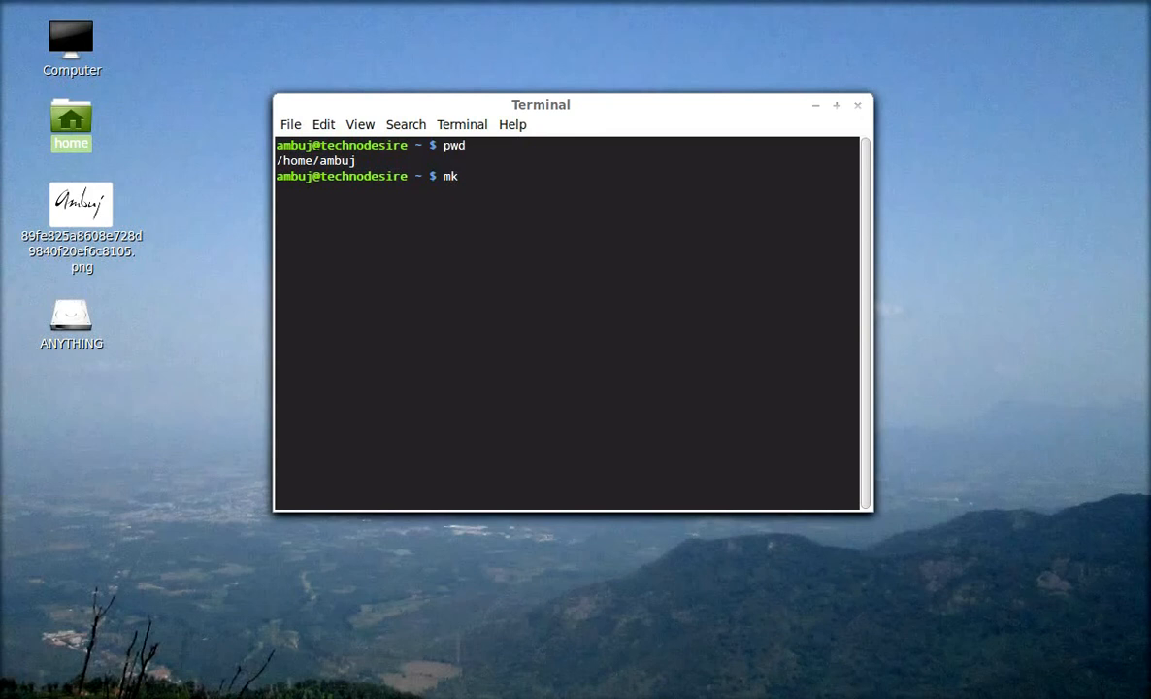
{"action": "type", "text": "dir"}
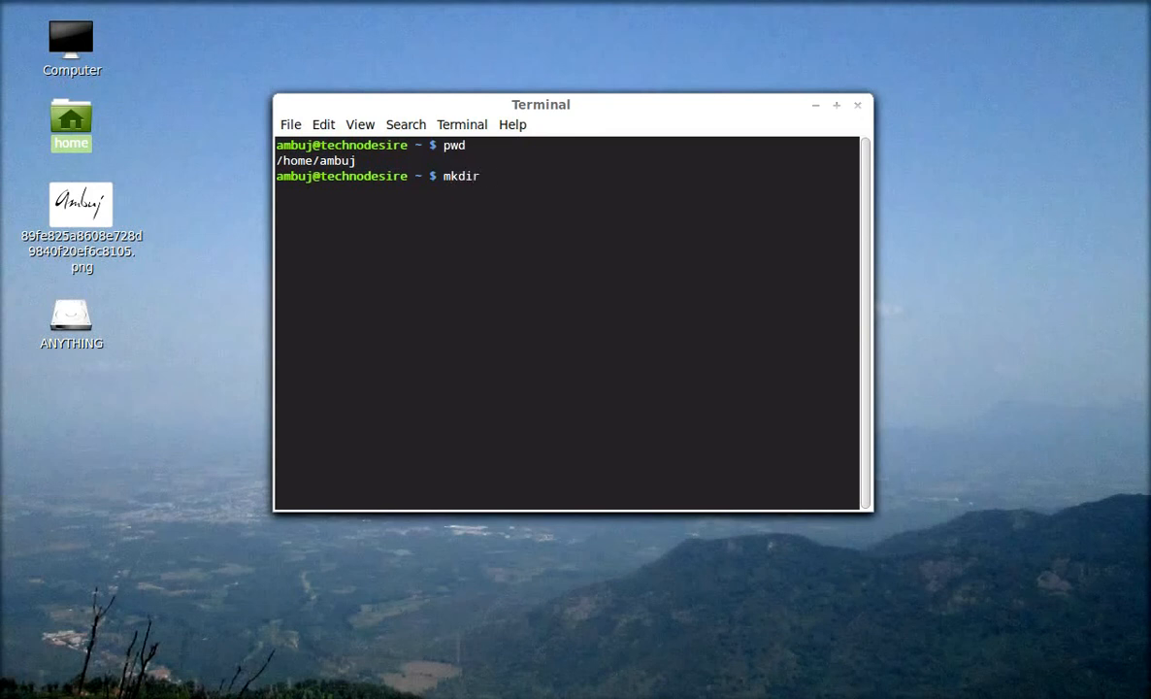
{"action": "type", "text": "test"}
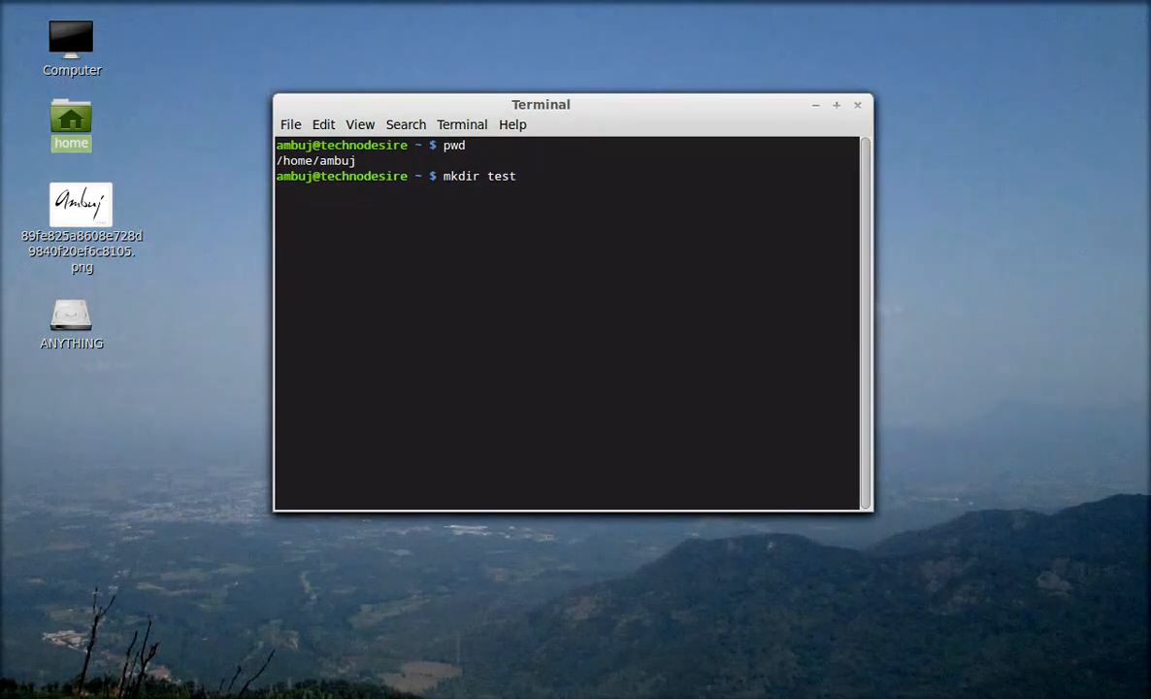
{"action": "key", "text": "Return"}
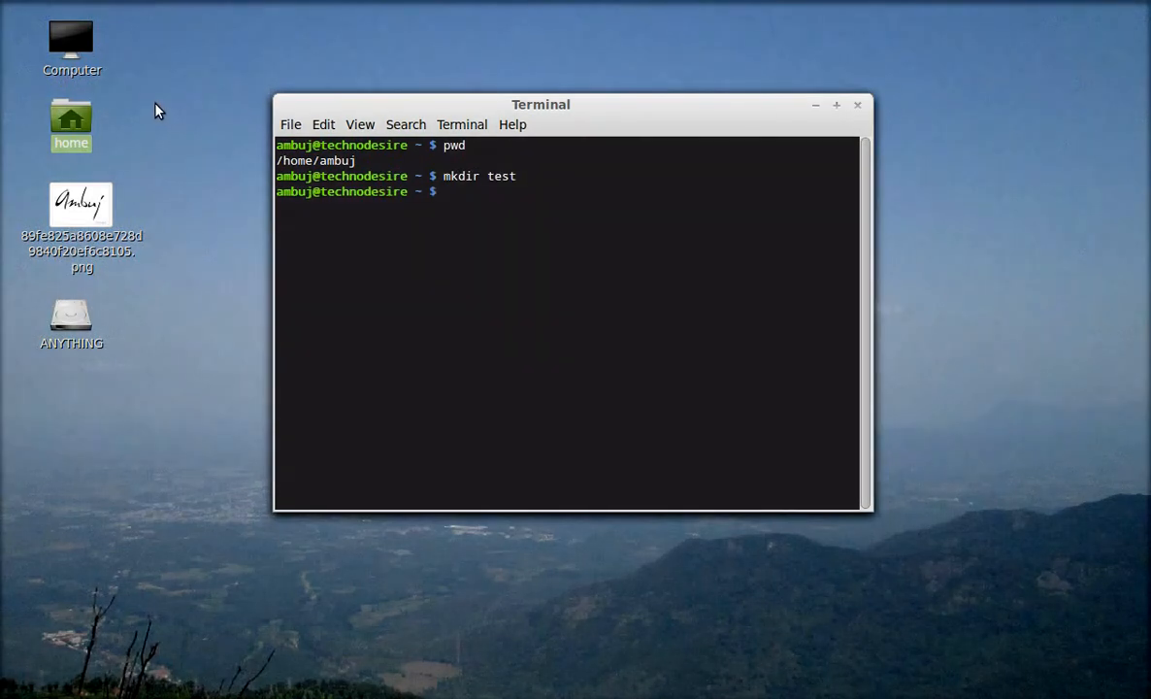
{"action": "double_click", "coordinate": [70, 120]}
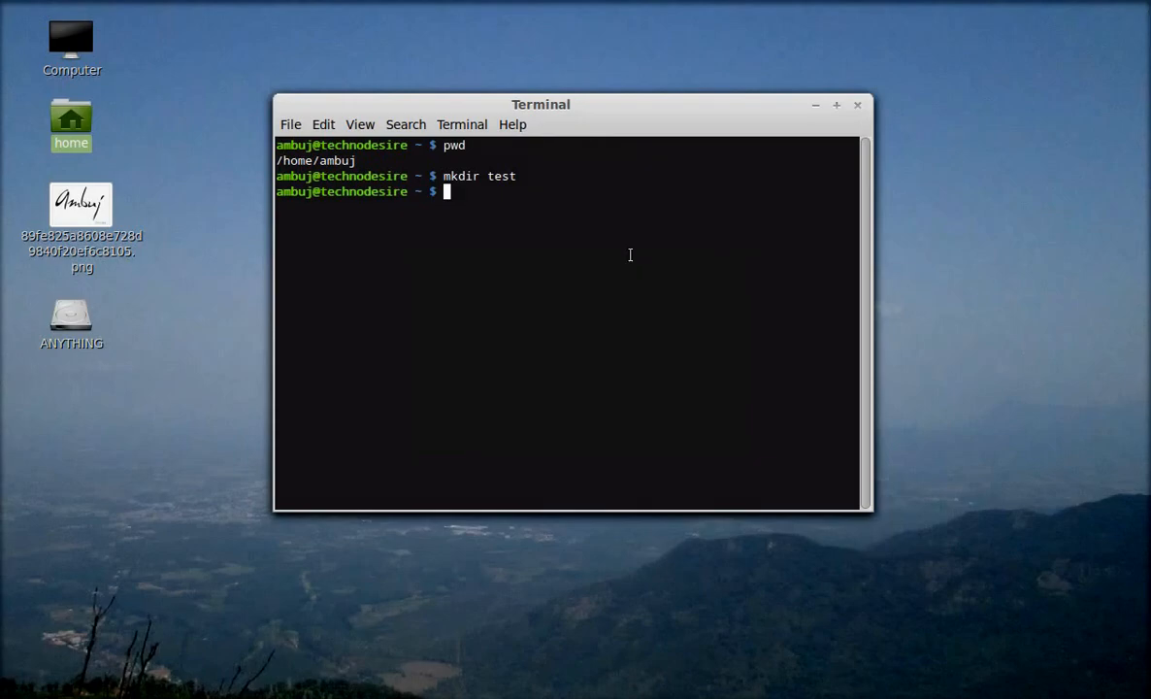
{"action": "mouse_move", "coordinate": [586, 240]}
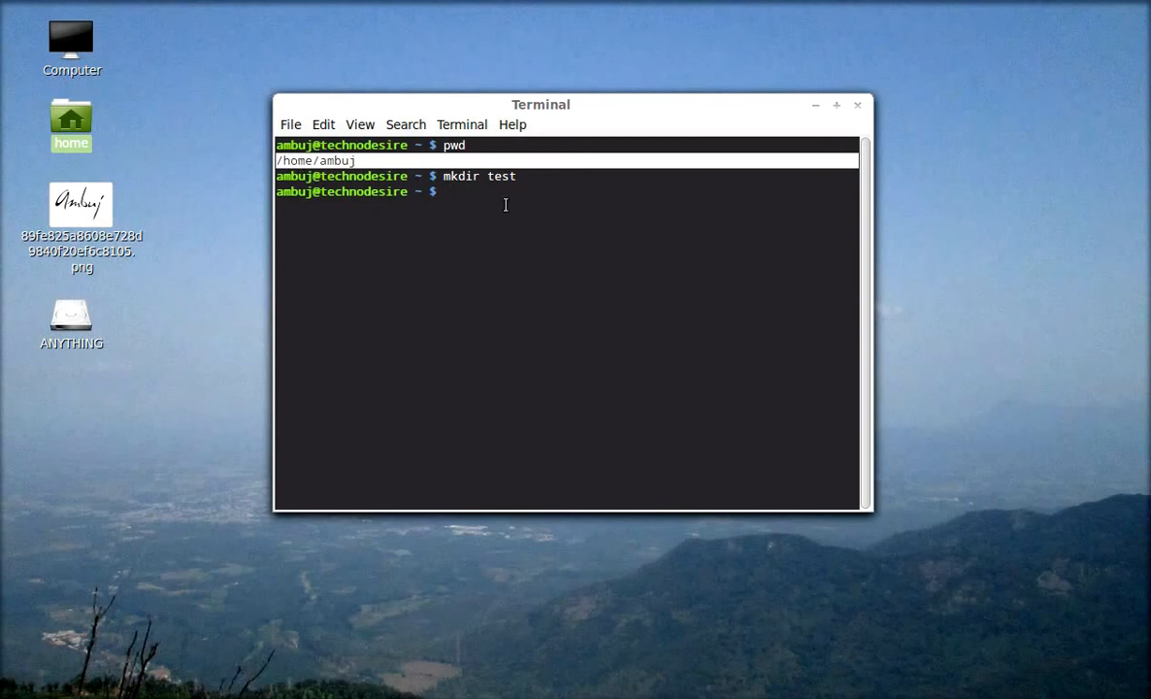
- Run cd test to move into the test directory, then plain cd back to home
{"action": "type", "text": "c"}
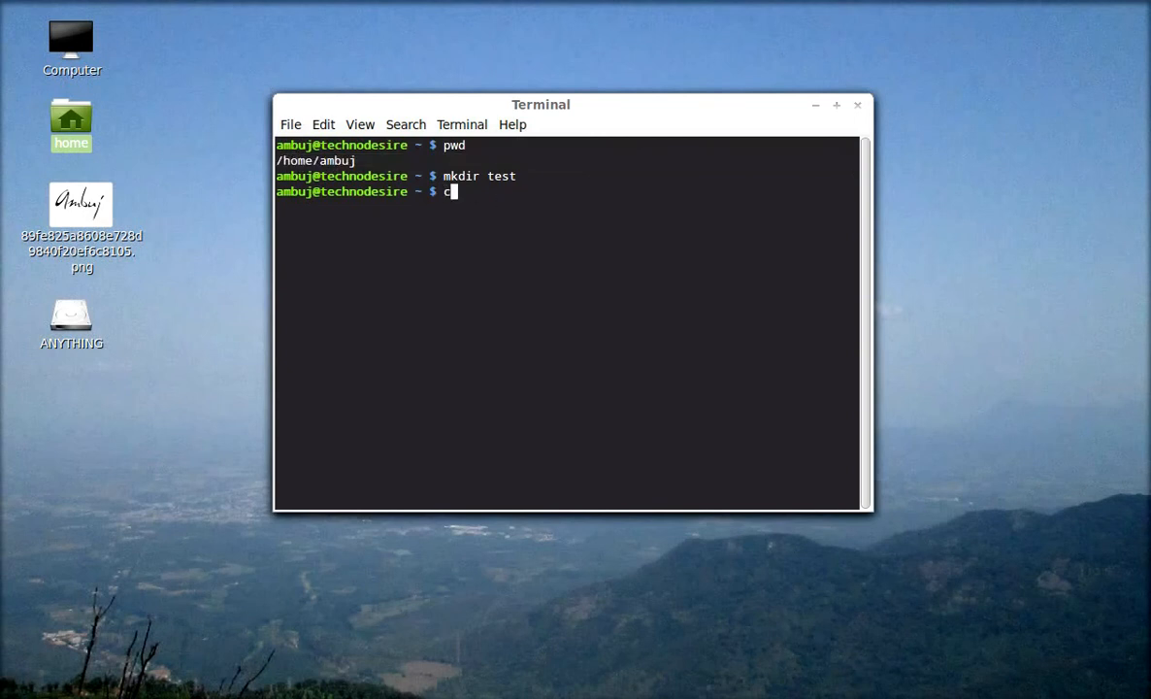
{"action": "type", "text": "d"}
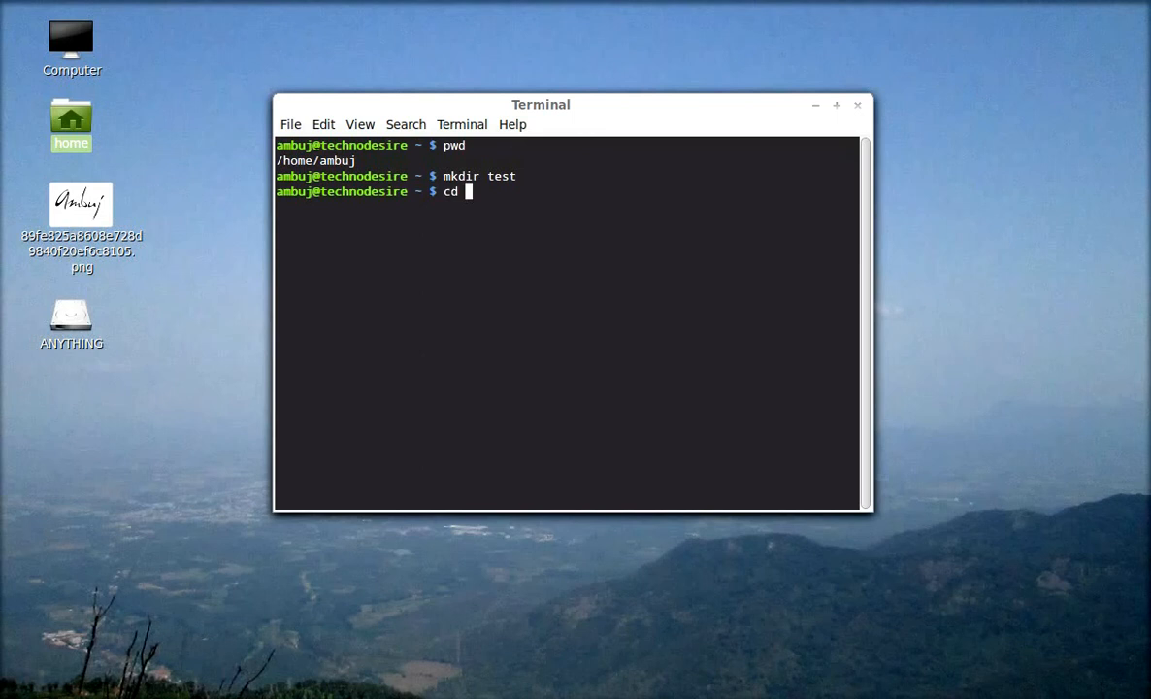
{"action": "type", "text": "tes"}
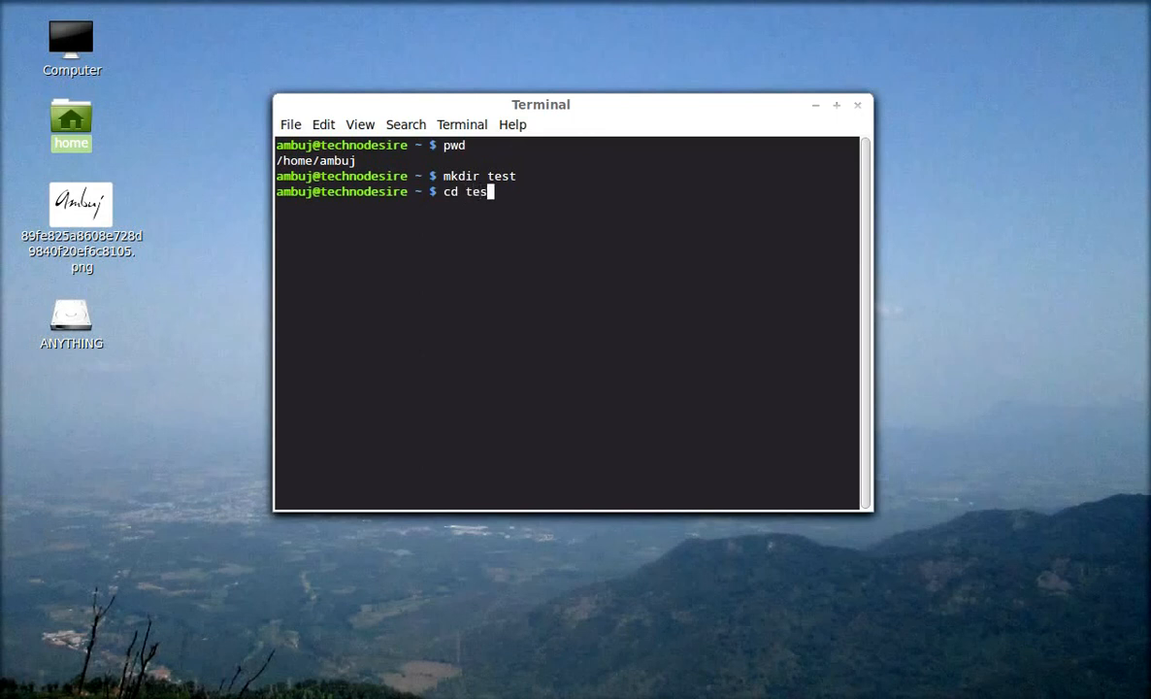
{"action": "key", "text": "Return"}
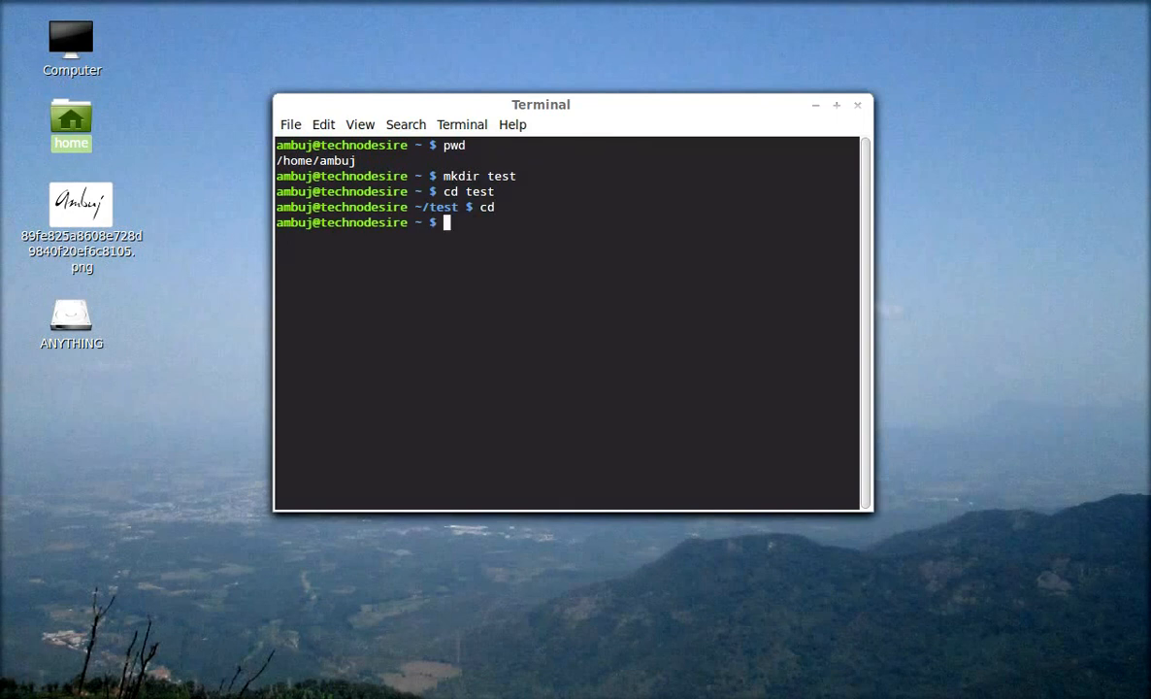
- Run pwd again, confirming the shell is at /home/ambuj
{"action": "type", "text": "pw"}
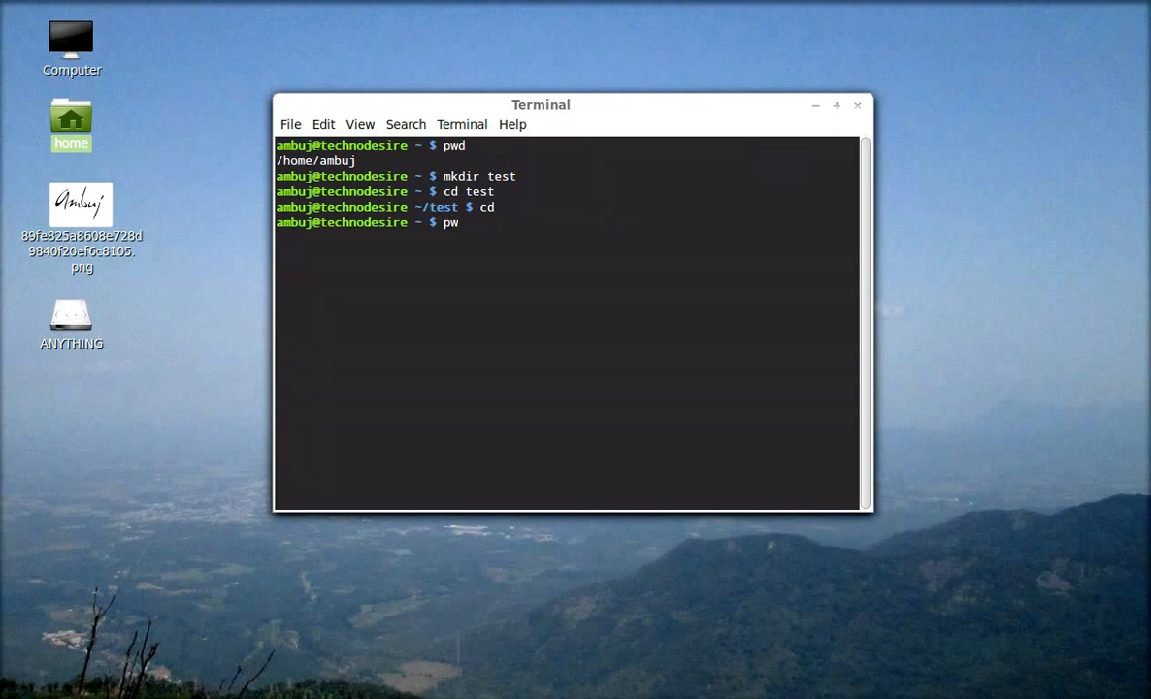
{"action": "key", "text": "Return"}
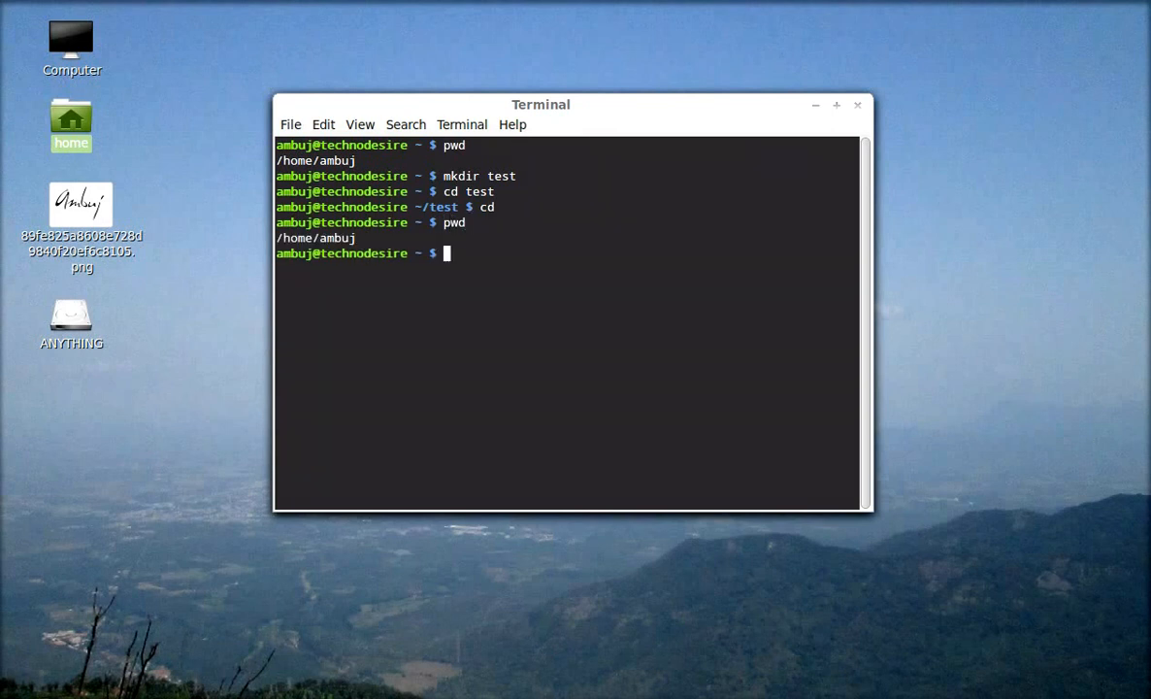
{"action": "double_click", "coordinate": [336, 236]}
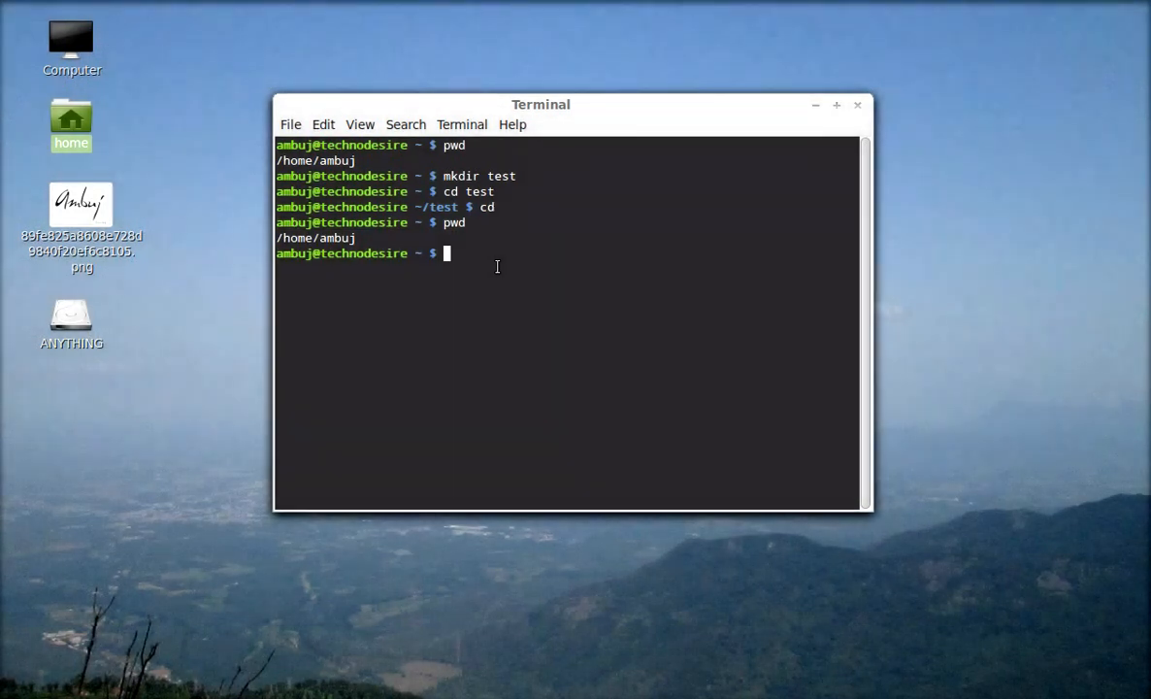
- Run ls to list home contents including test, then a plain cd
{"action": "type", "text": "l"}
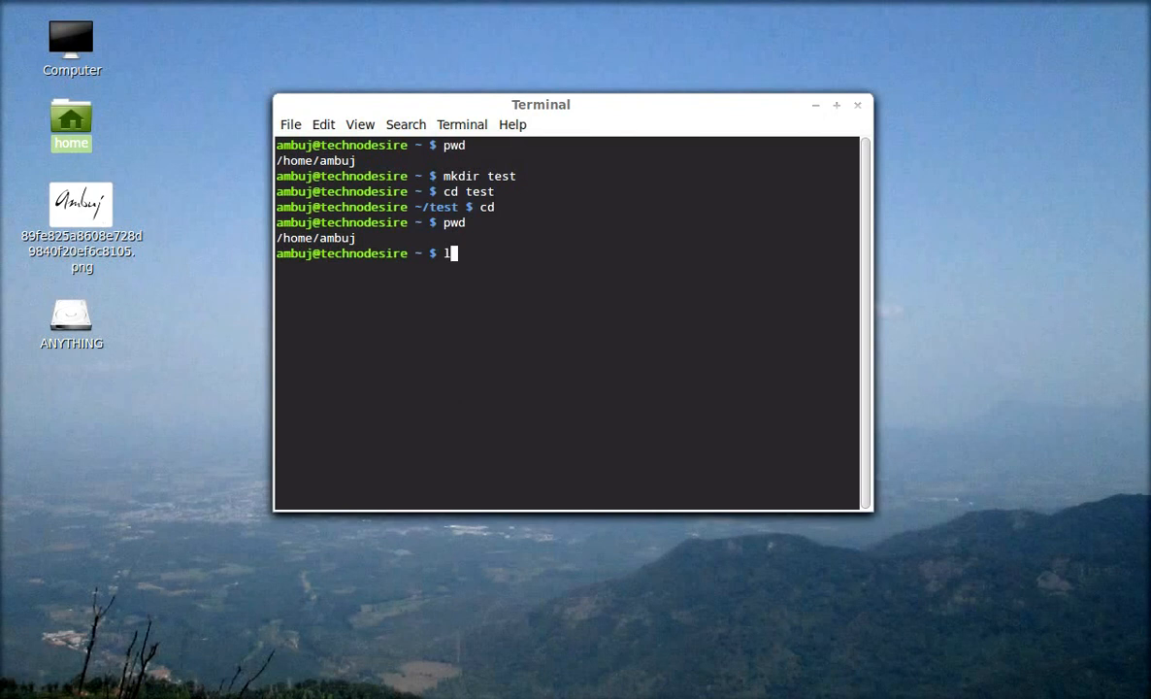
{"action": "key", "text": "Return"}
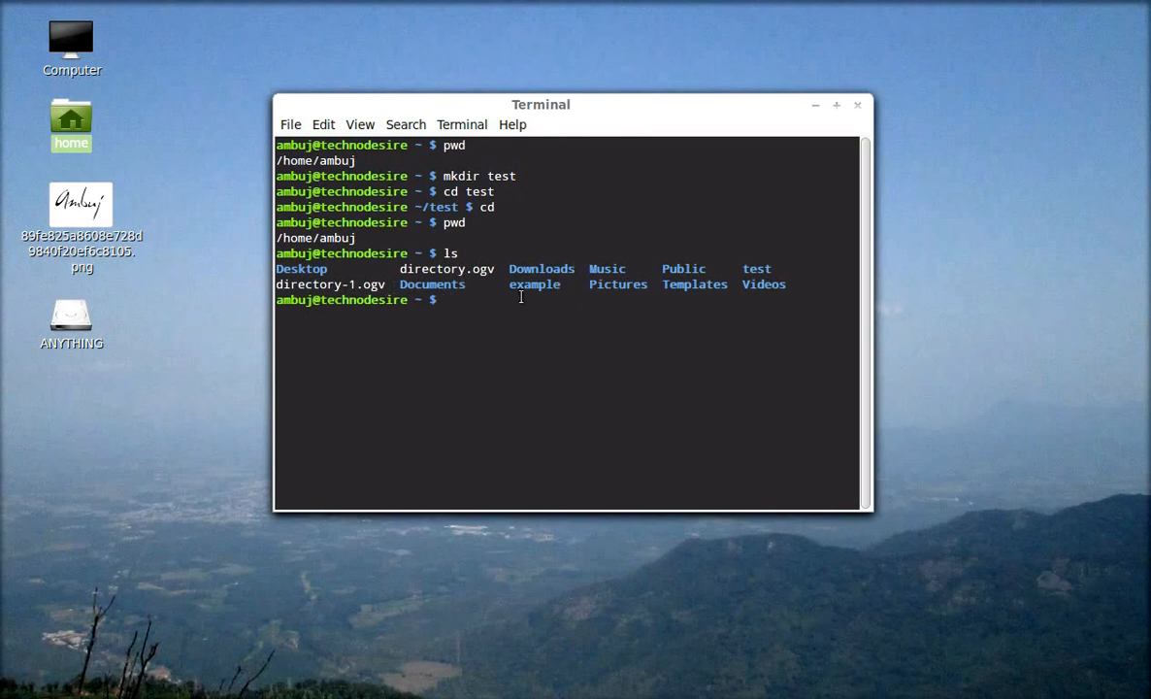
{"action": "type", "text": "c"}
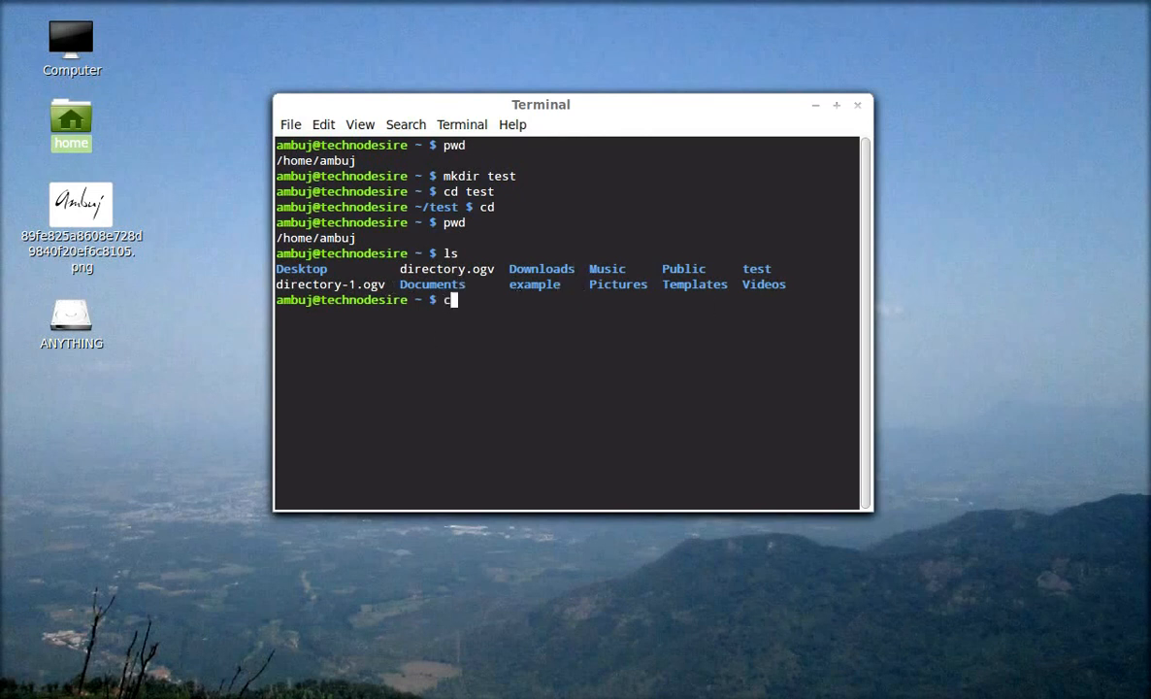
{"action": "key", "text": "Return"}
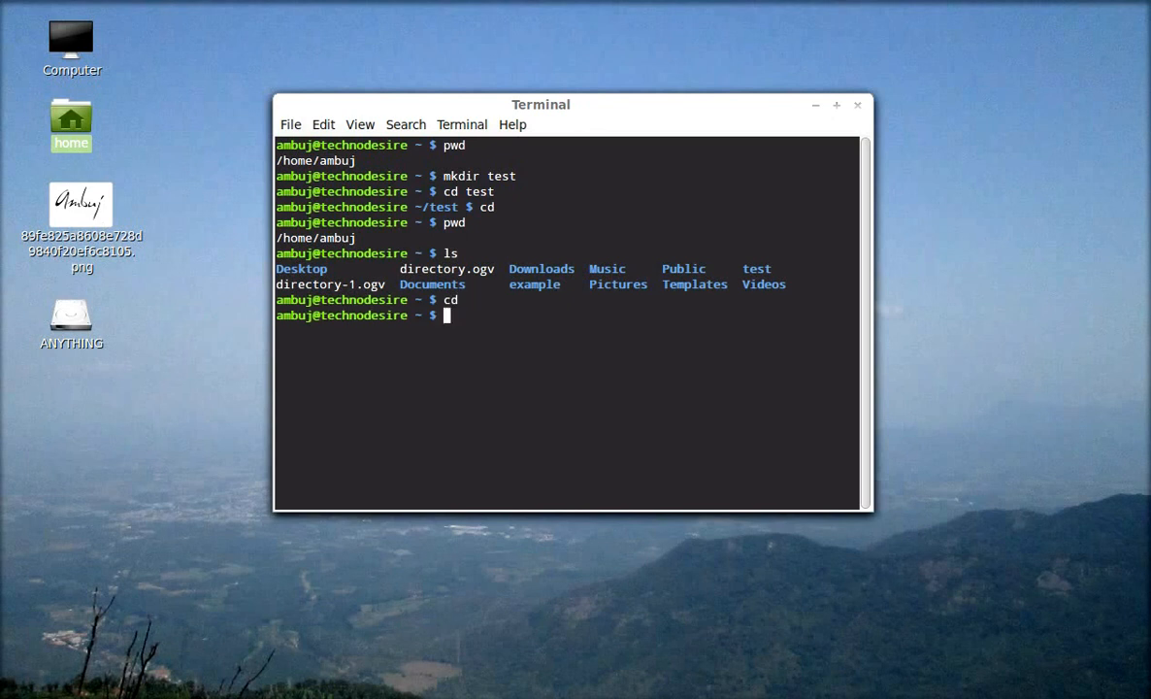